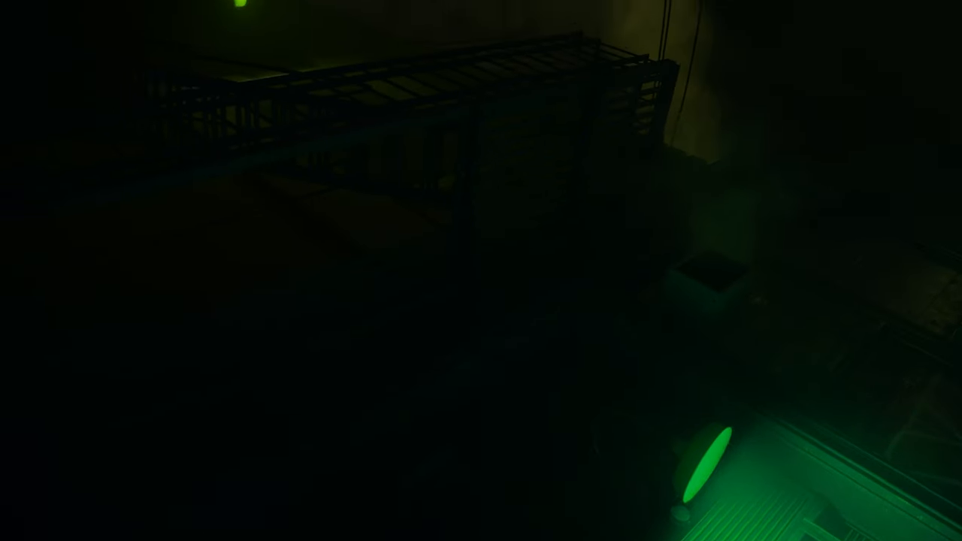
mouse_move(481, 271)
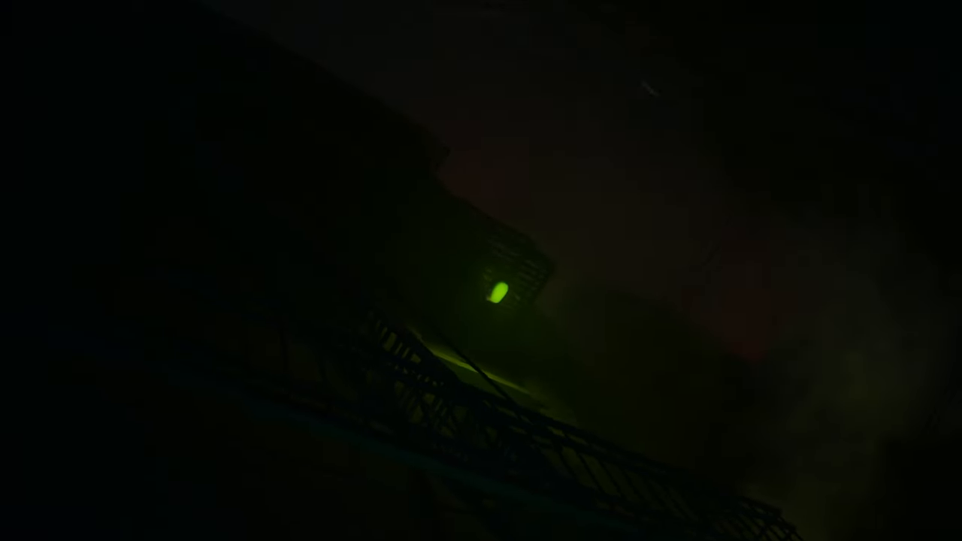